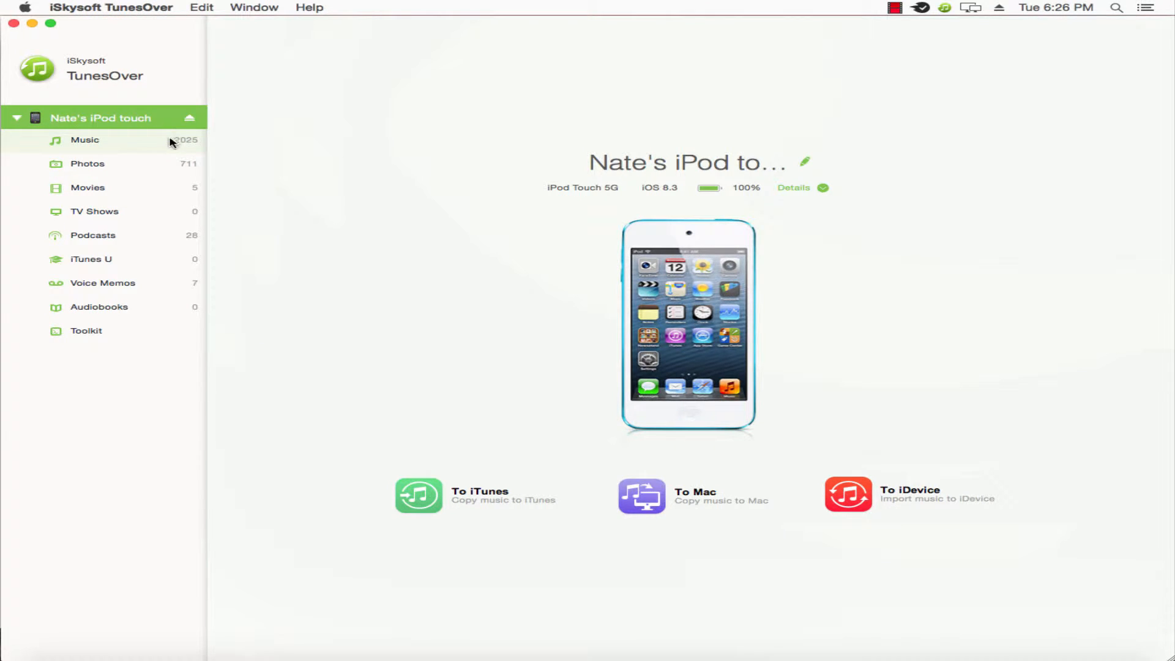
Step: Export the Blue Notebook playlist from the iPod's music library to iTunes
left_click(85, 140)
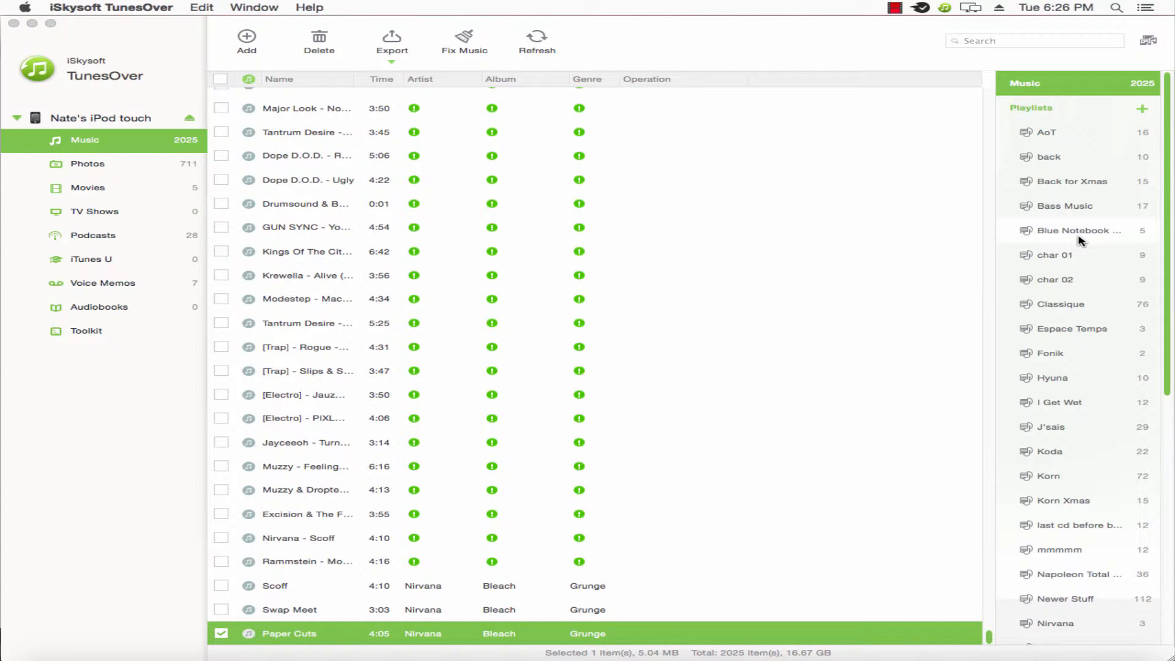
right_click(1079, 231)
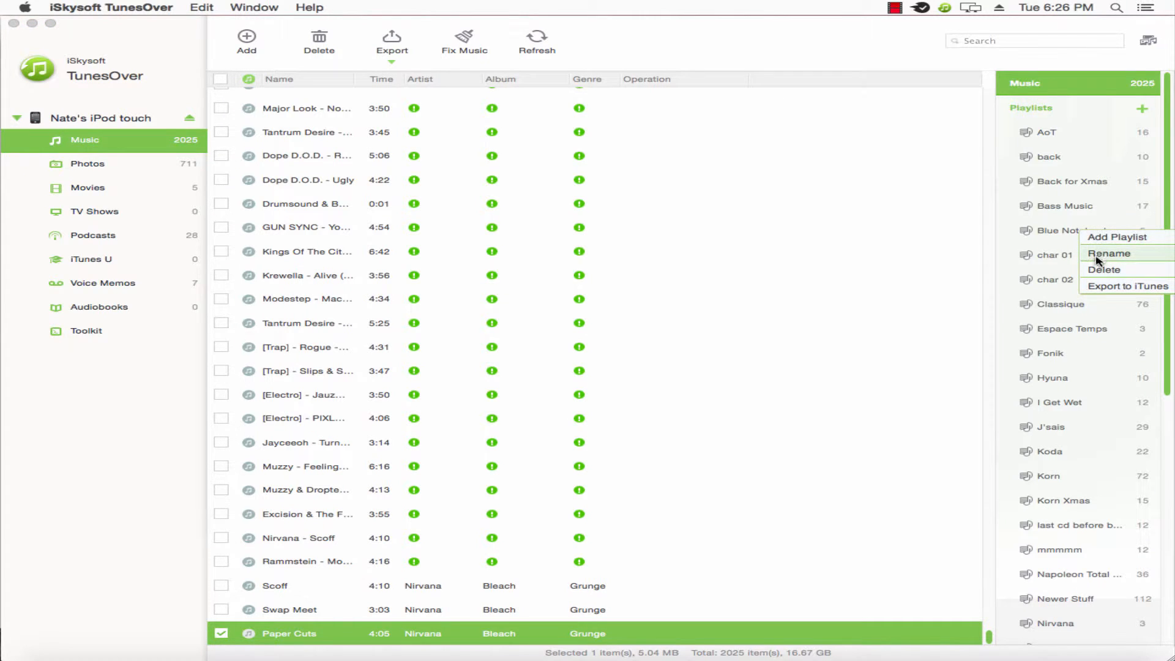
mouse_move(1127, 285)
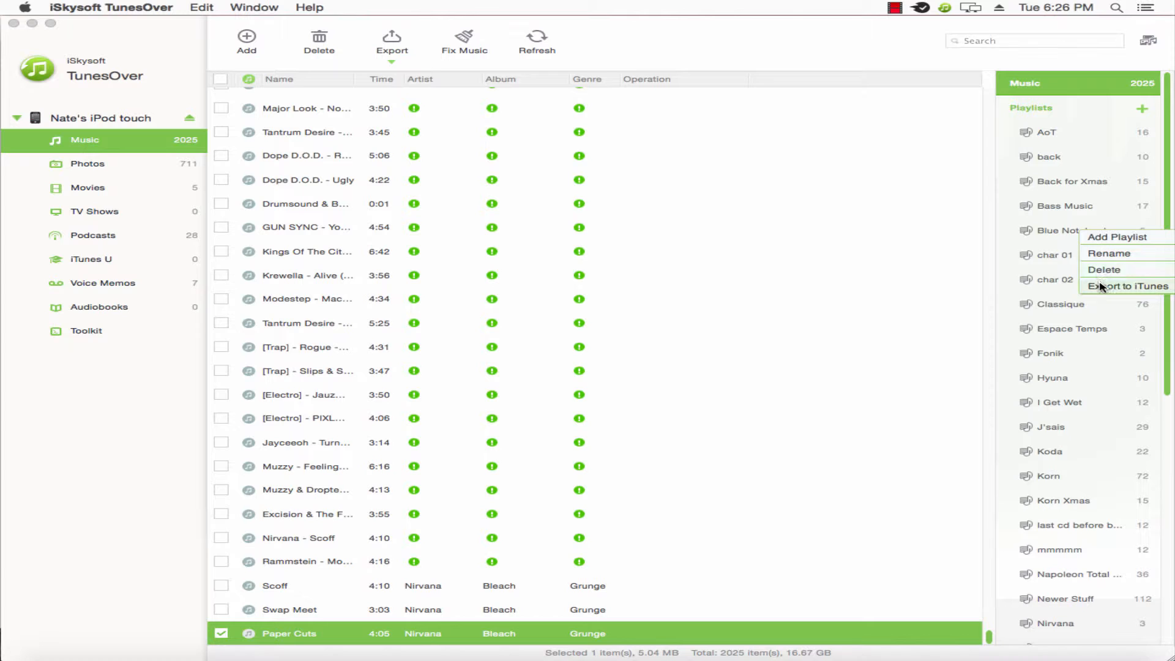
left_click(1099, 286)
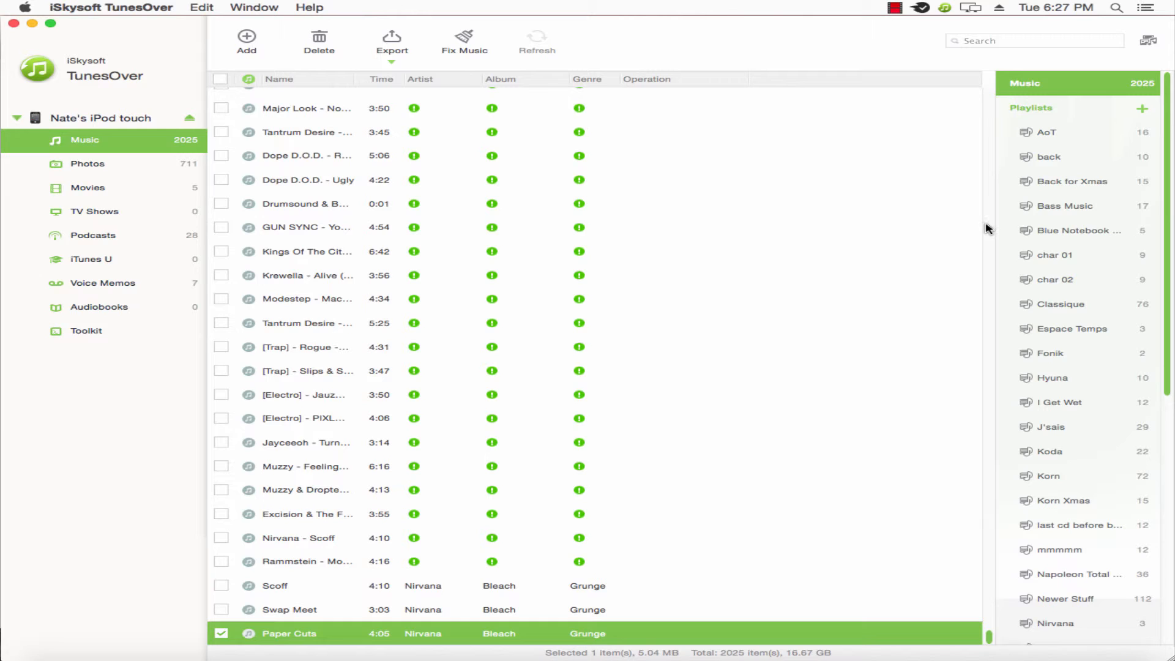
mouse_move(996, 270)
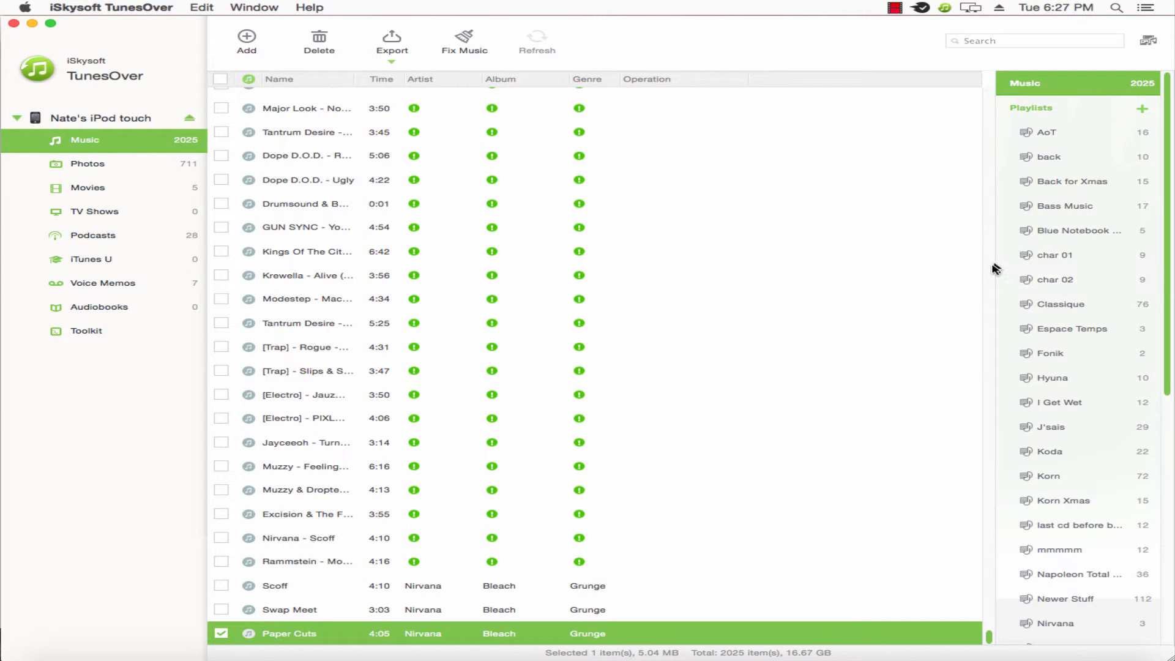
Step: Let the export run until the 'Operation Complete!' notice appears
left_click(536, 39)
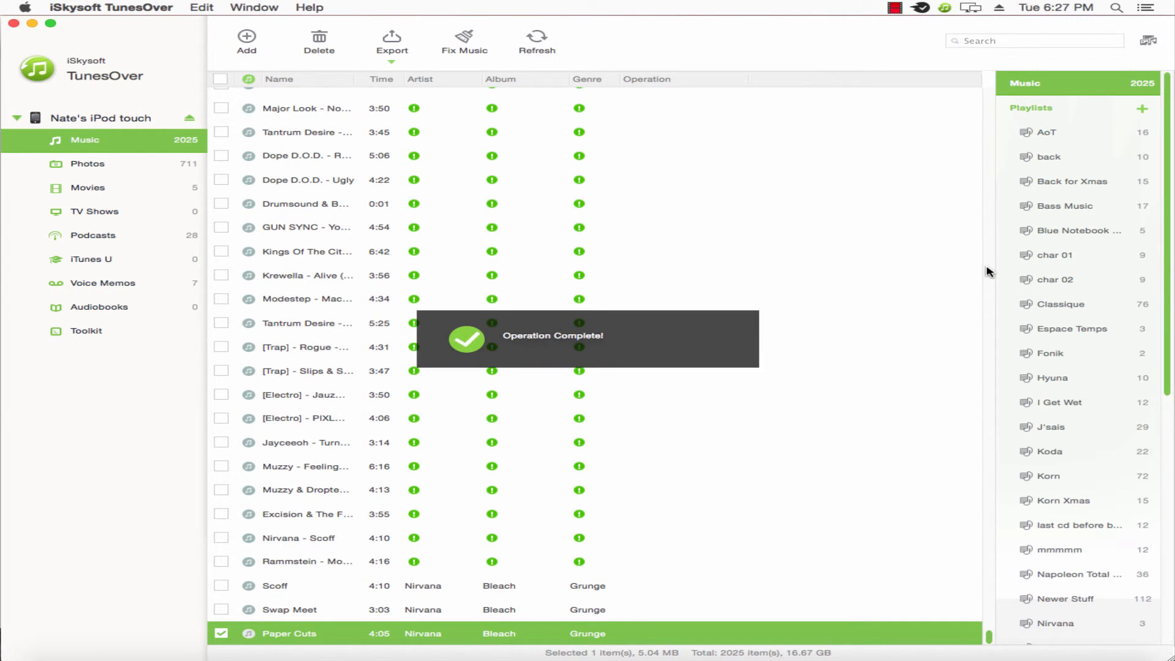